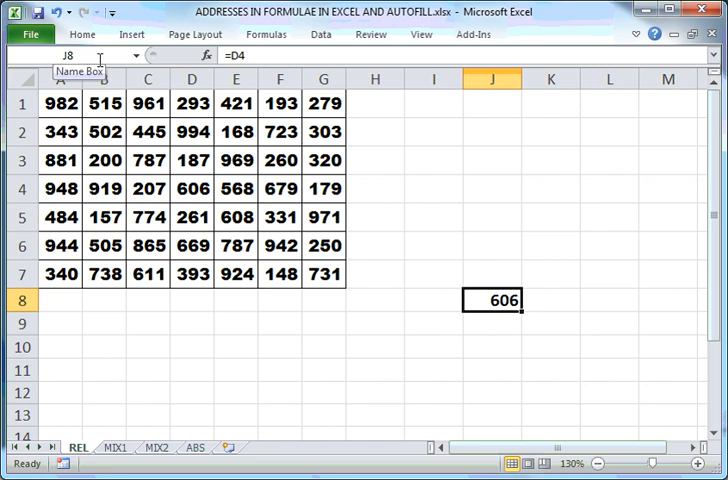
Autofill the J8 formula down to J10 so J9 and J10 show 261 and 669
{"action": "left_click", "coordinate": [496, 80]}
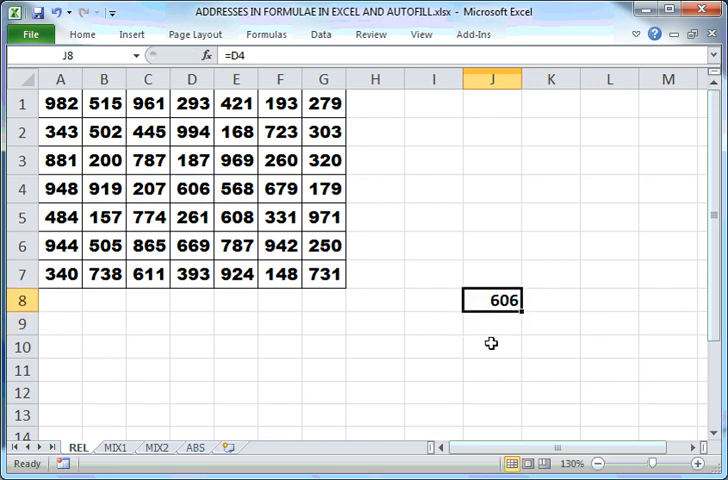
{"action": "left_click_drag", "start_coordinate": [492, 300], "coordinate": [492, 420]}
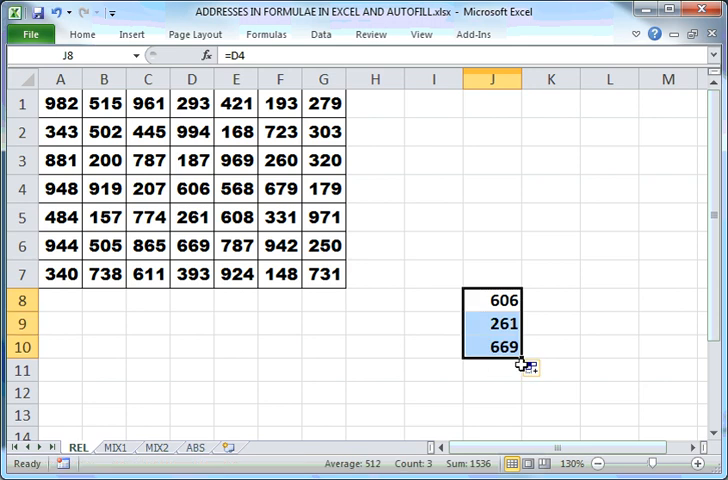
{"action": "left_click", "coordinate": [494, 300]}
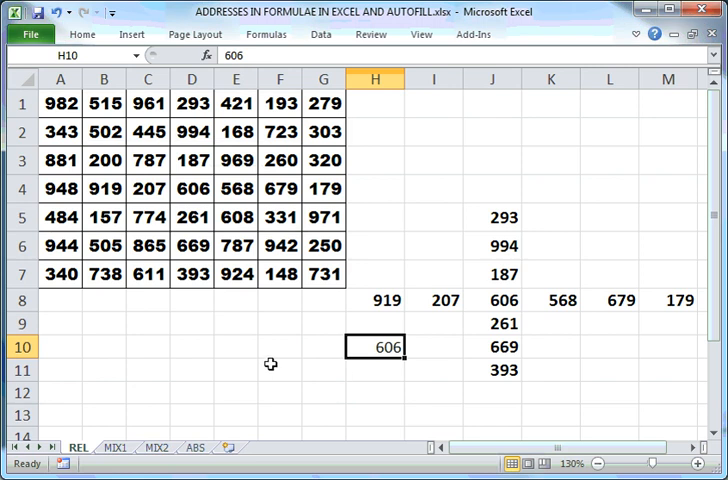
{"action": "double_click", "coordinate": [374, 348]}
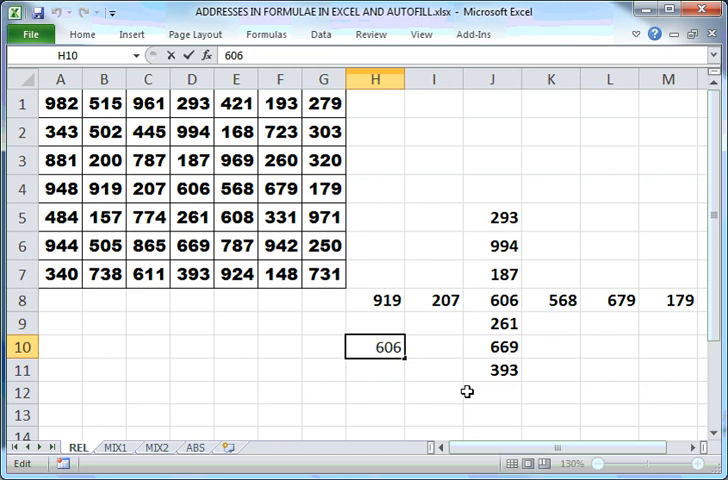